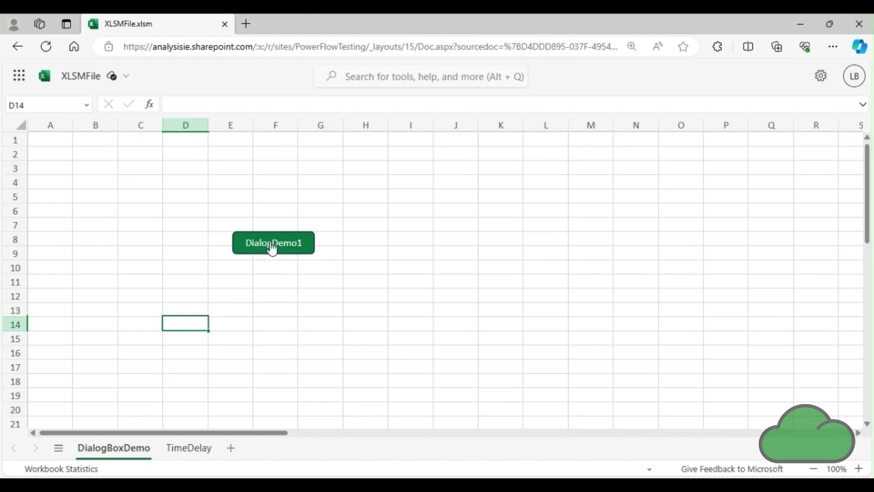
# - Open the DialogDemo1 script in the Code Editor and place the cursor on line 4
pyautogui.click(273, 243)
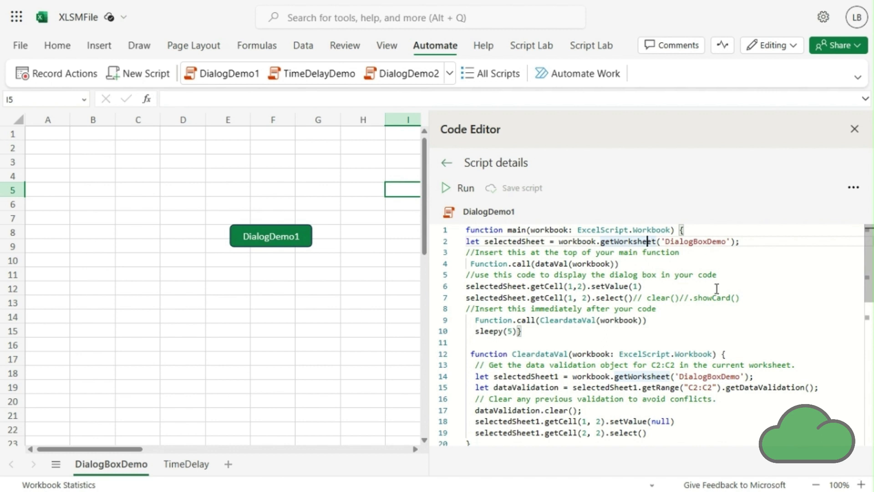
pyautogui.moveTo(647, 271)
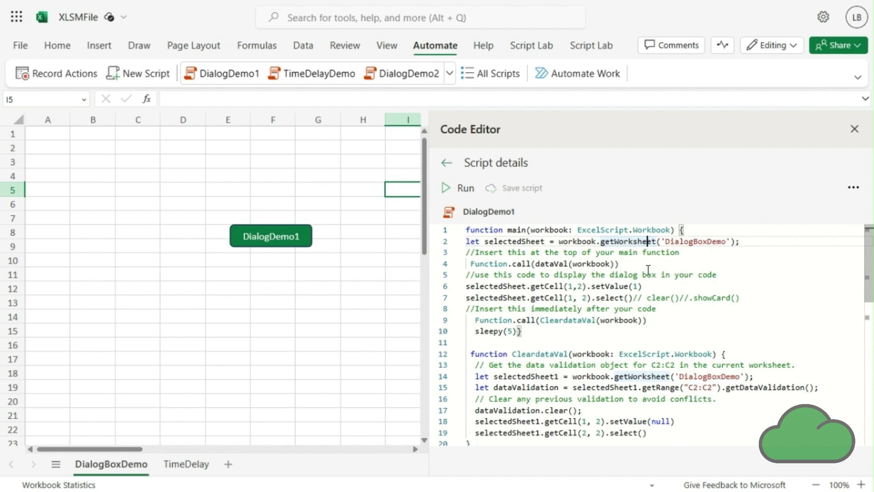
pyautogui.click(621, 263)
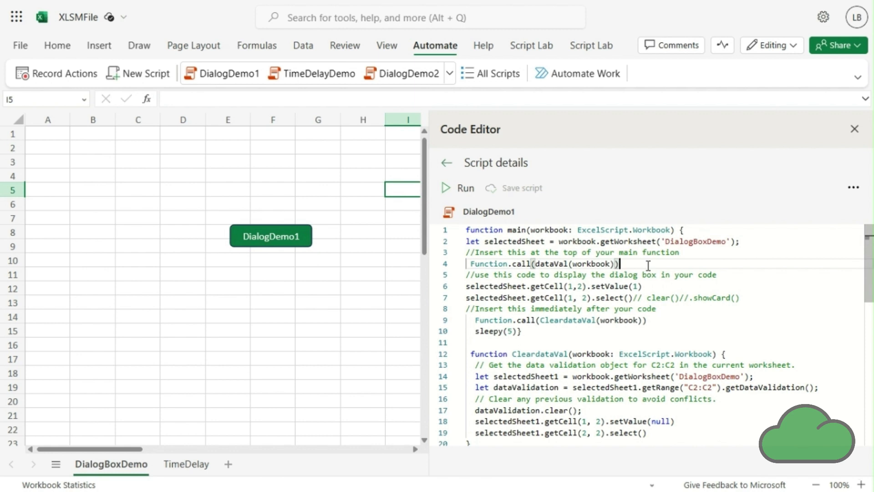
pyautogui.scroll(-3)
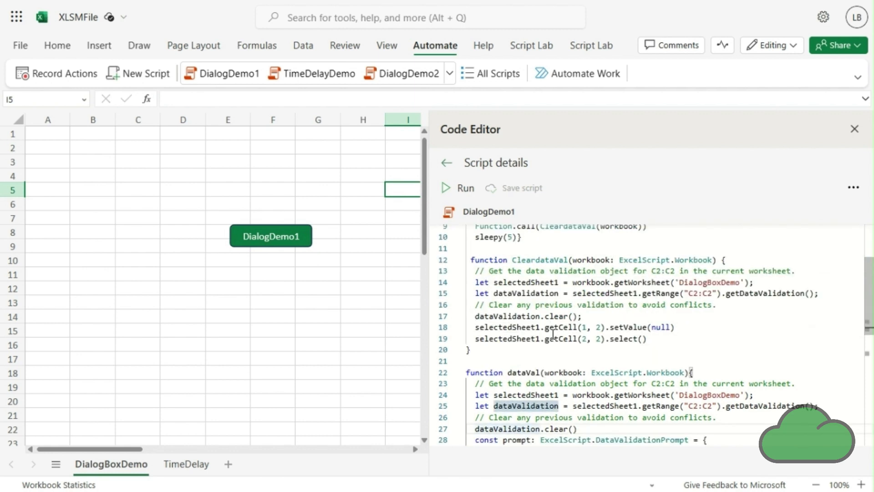
pyautogui.scroll(-3)
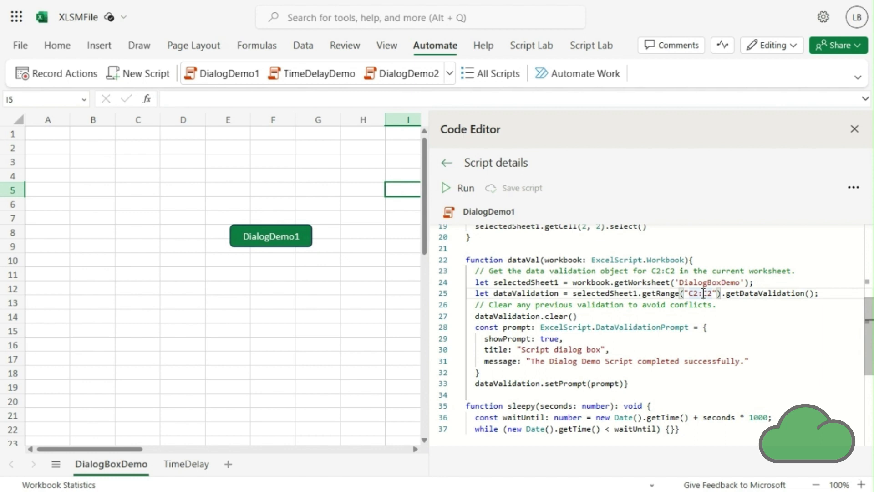
pyautogui.moveTo(580, 297)
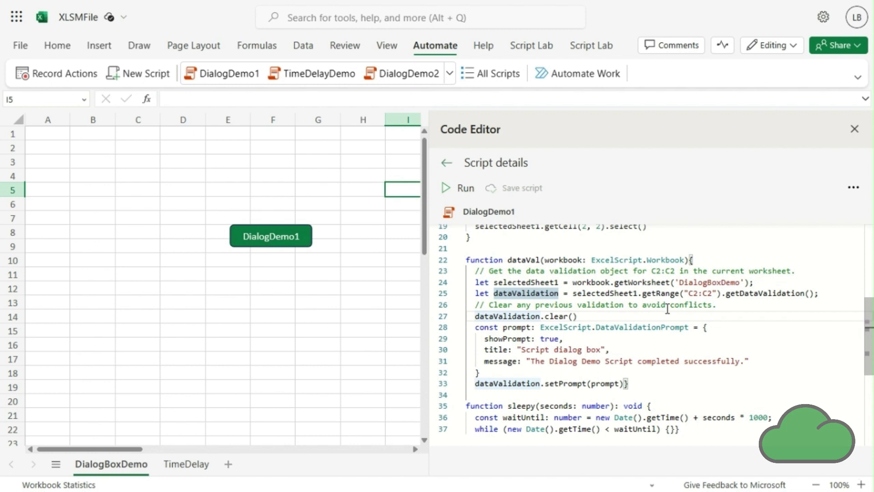
pyautogui.moveTo(724, 344)
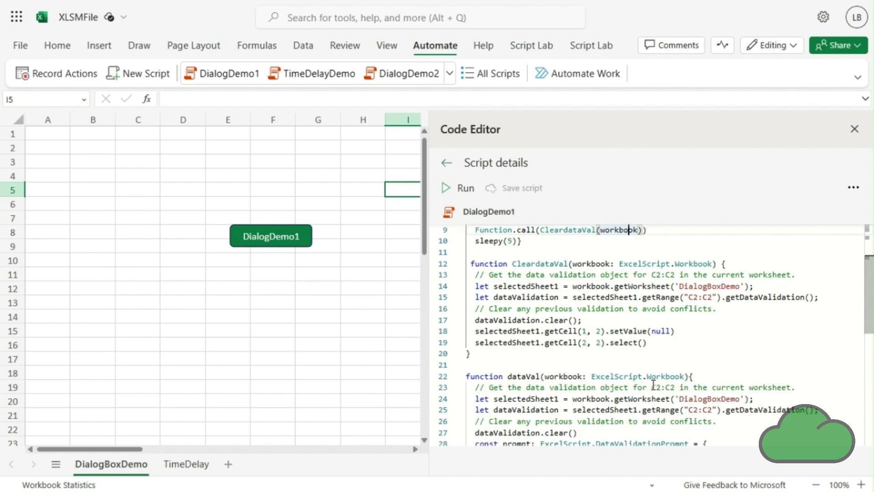
pyautogui.moveTo(624, 286)
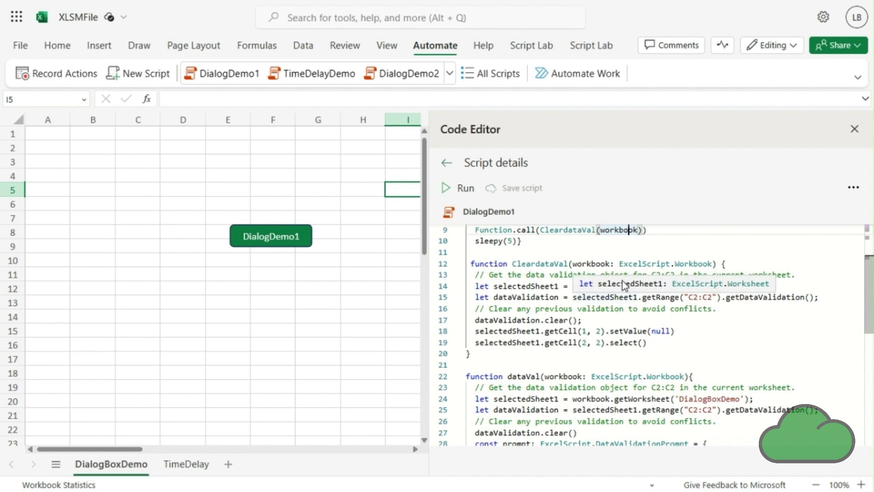